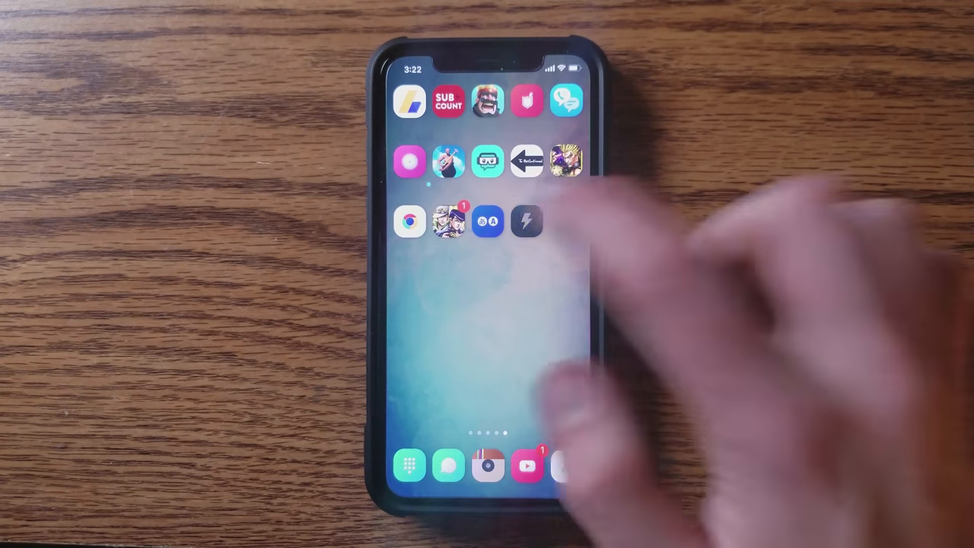
Step: Shift the Cyberduck window left and browse from the root into /bootstrap/Library
click(526, 222)
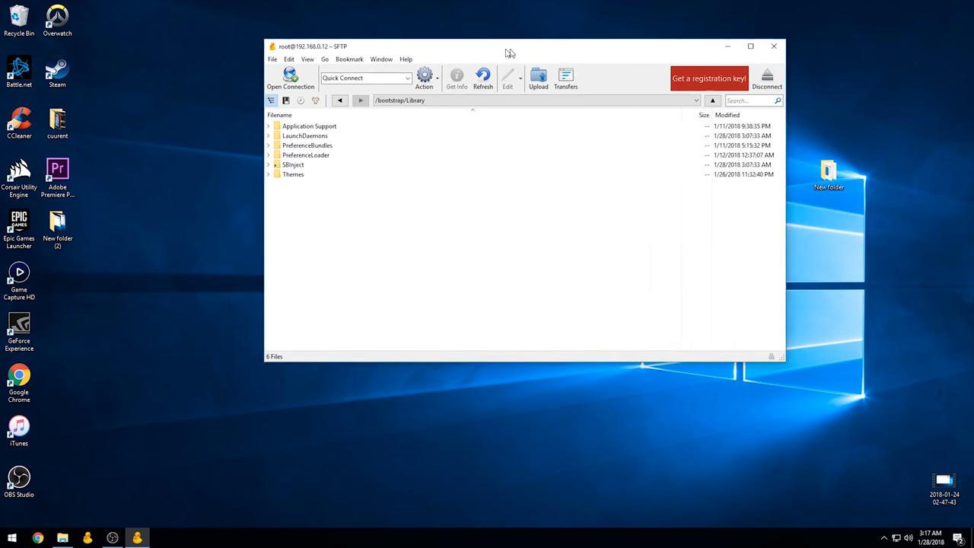
drag(509, 46, 442, 50)
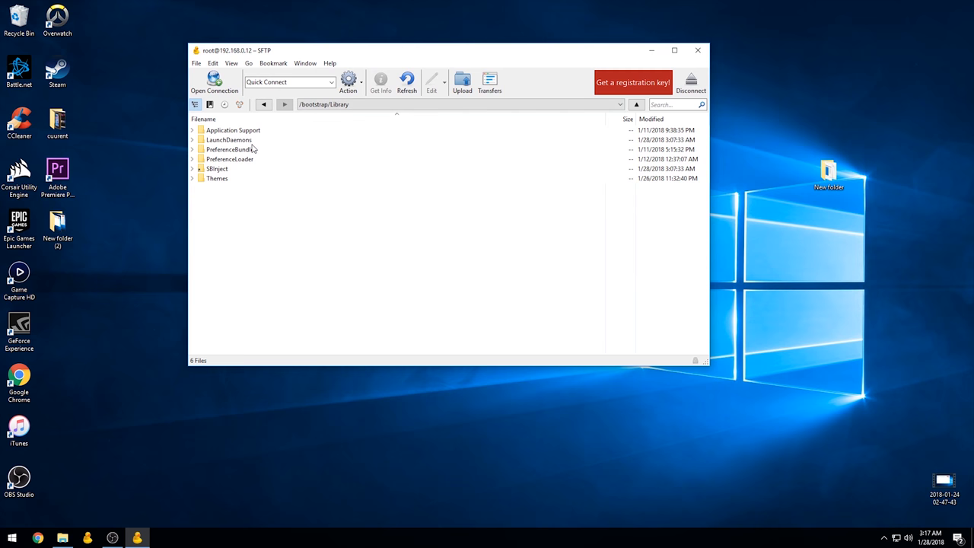
click(635, 104)
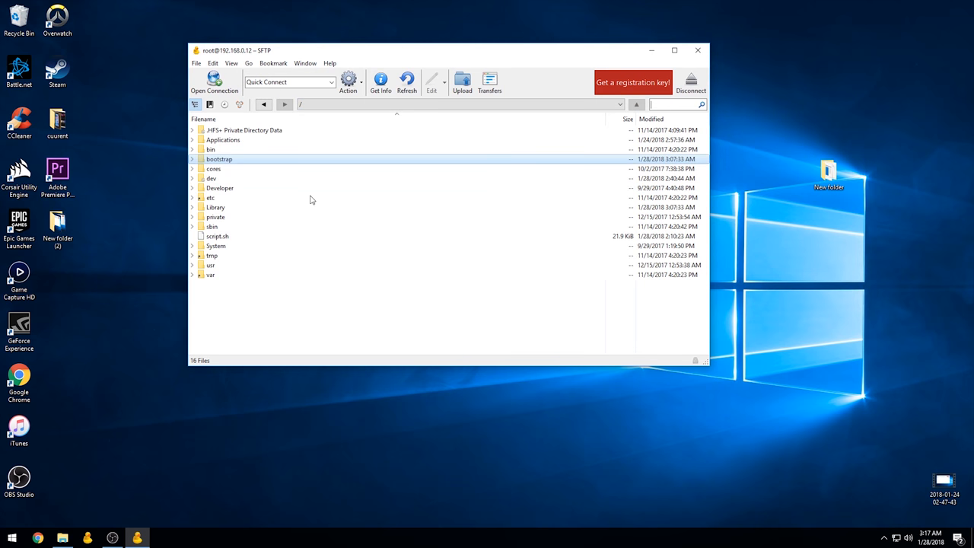
double_click(219, 159)
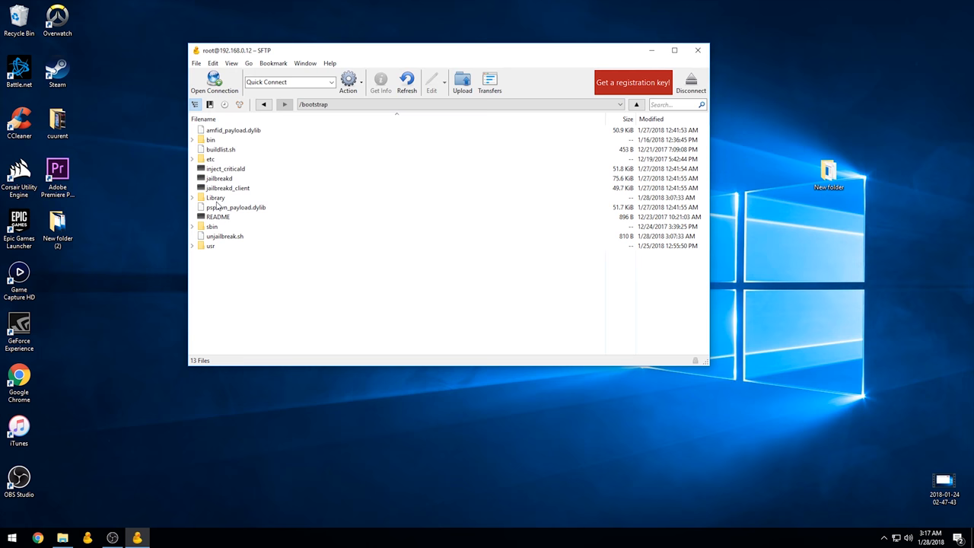
double_click(216, 197)
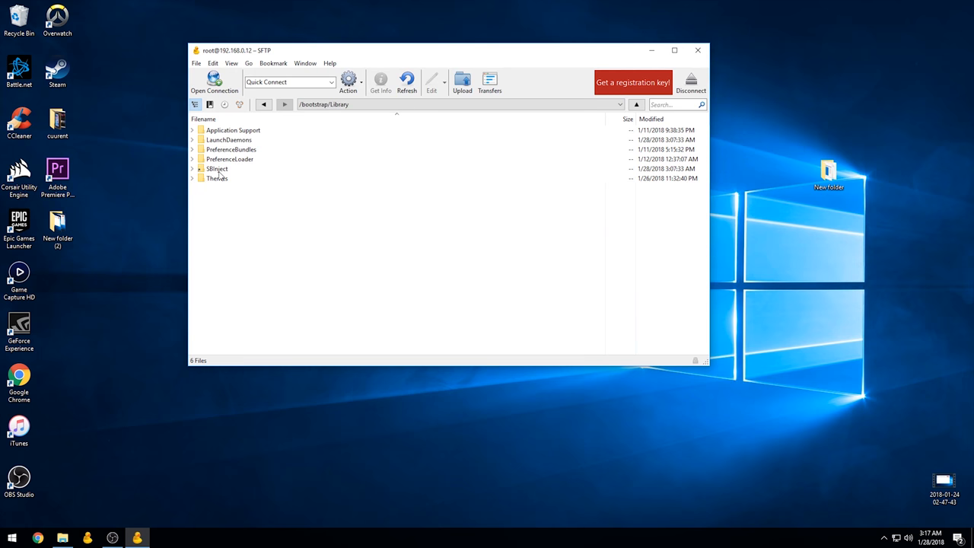
mouse_move(323, 96)
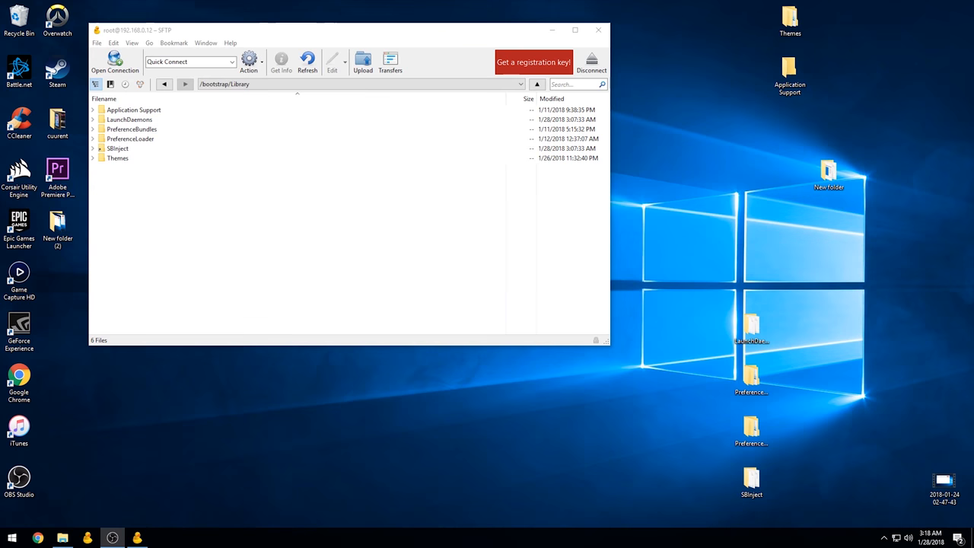
mouse_move(234, 226)
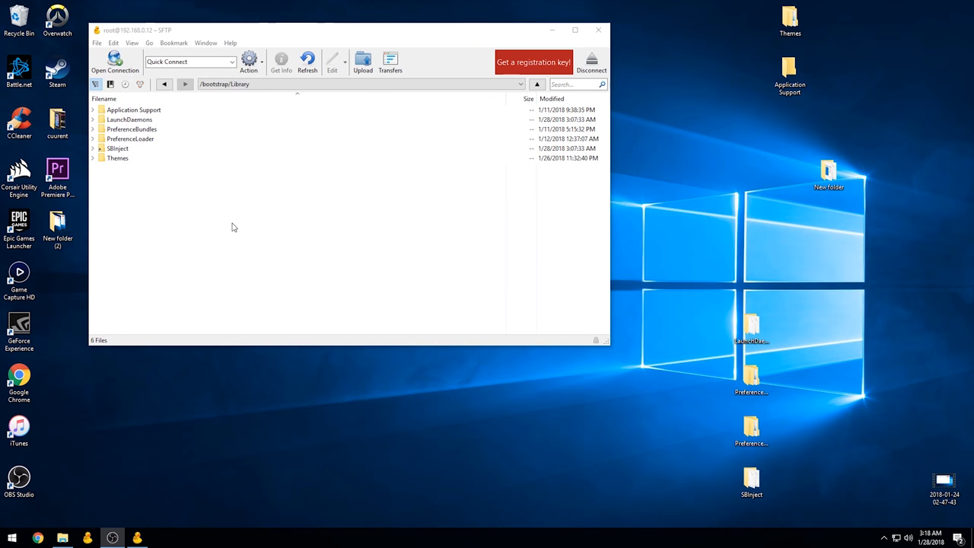
mouse_move(801, 476)
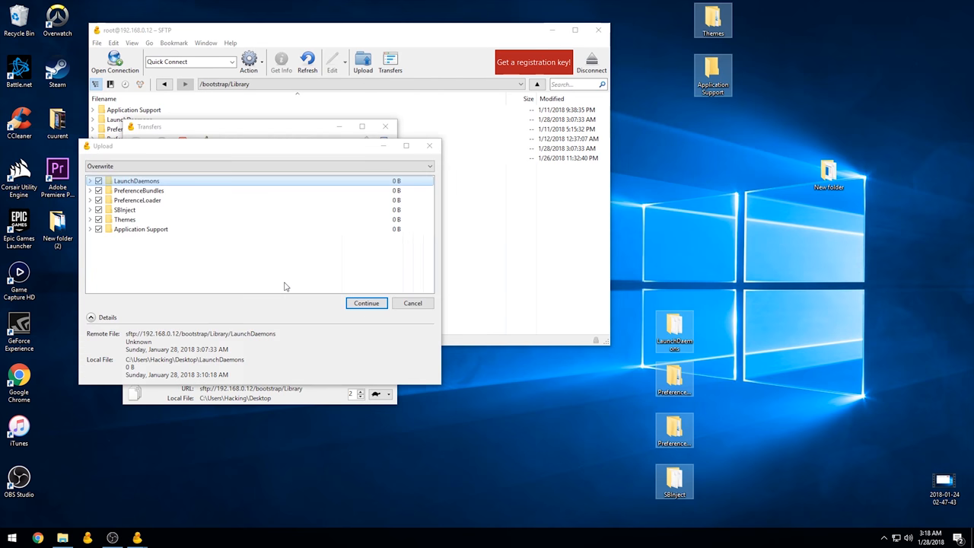
mouse_move(144, 305)
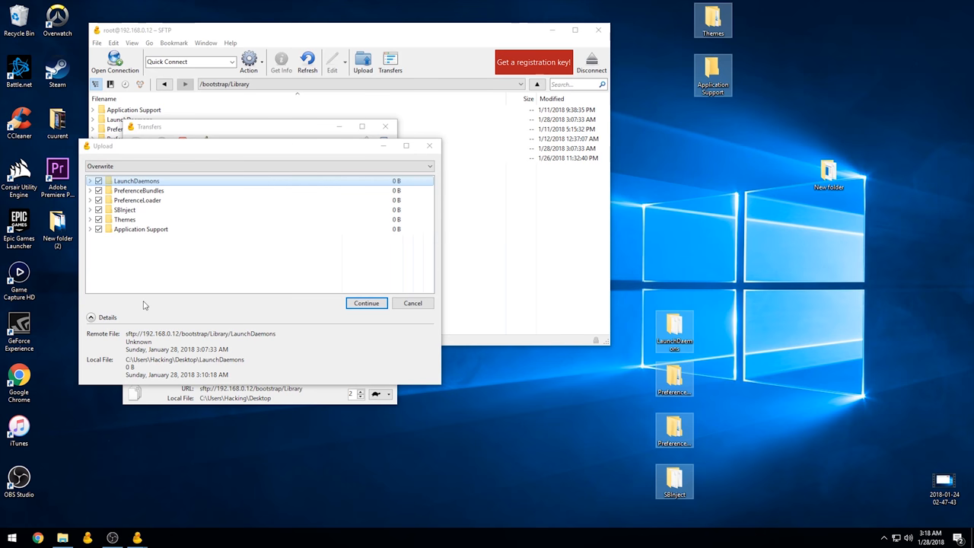